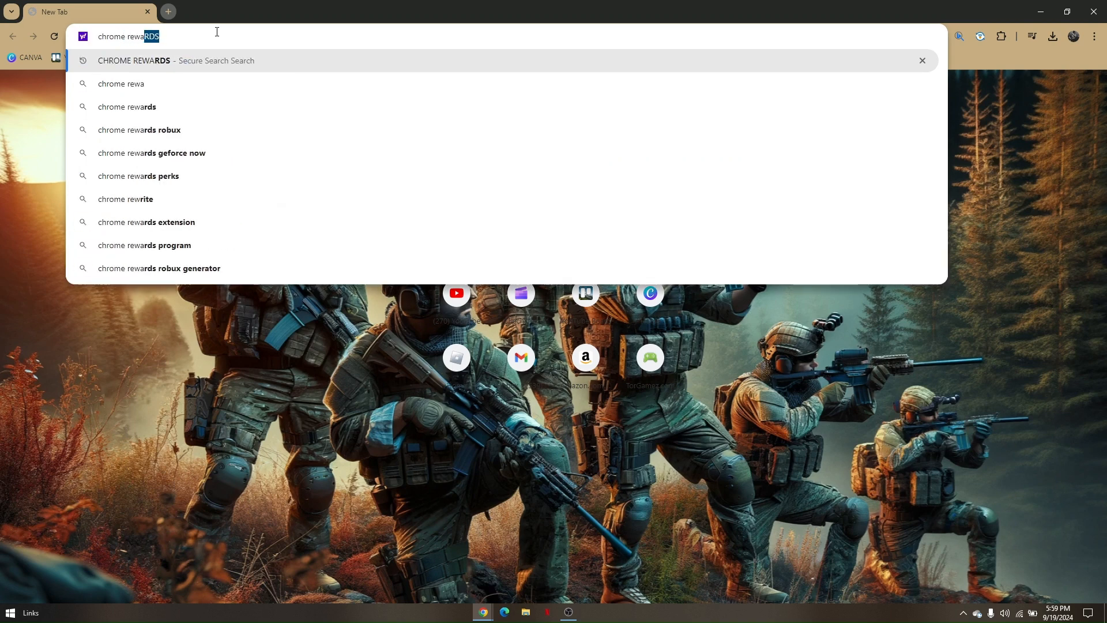
Run the Yahoo search for 'chrome rewards' from the address bar
key(enter)
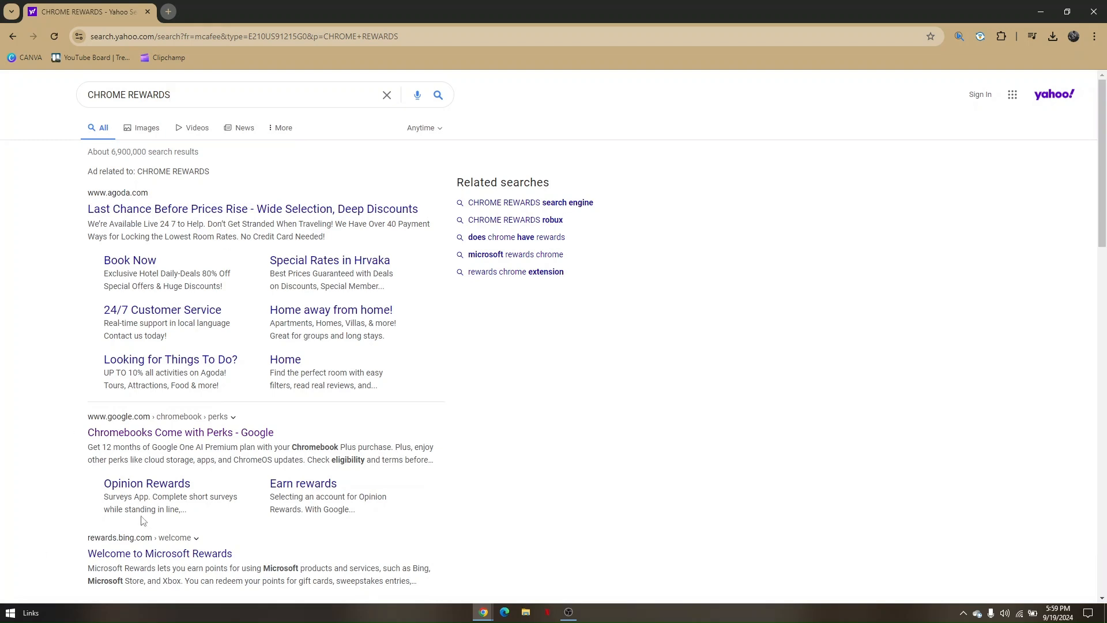
mouse_move(141, 445)
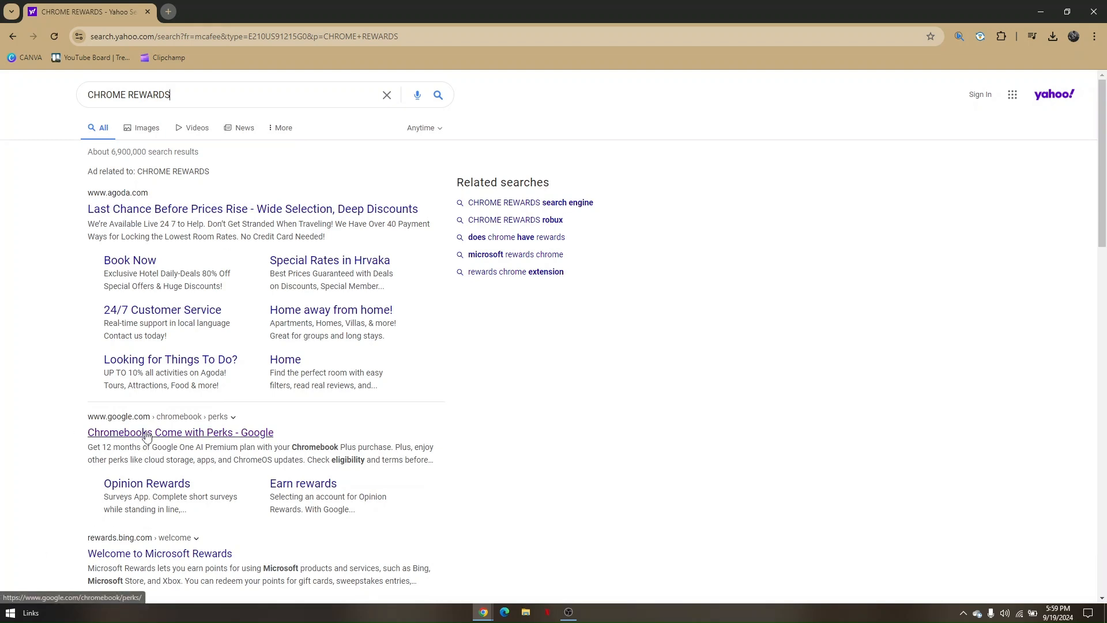
Open Google's Chromebook perks page and browse the perk cards down to GeForce NOW
click(180, 432)
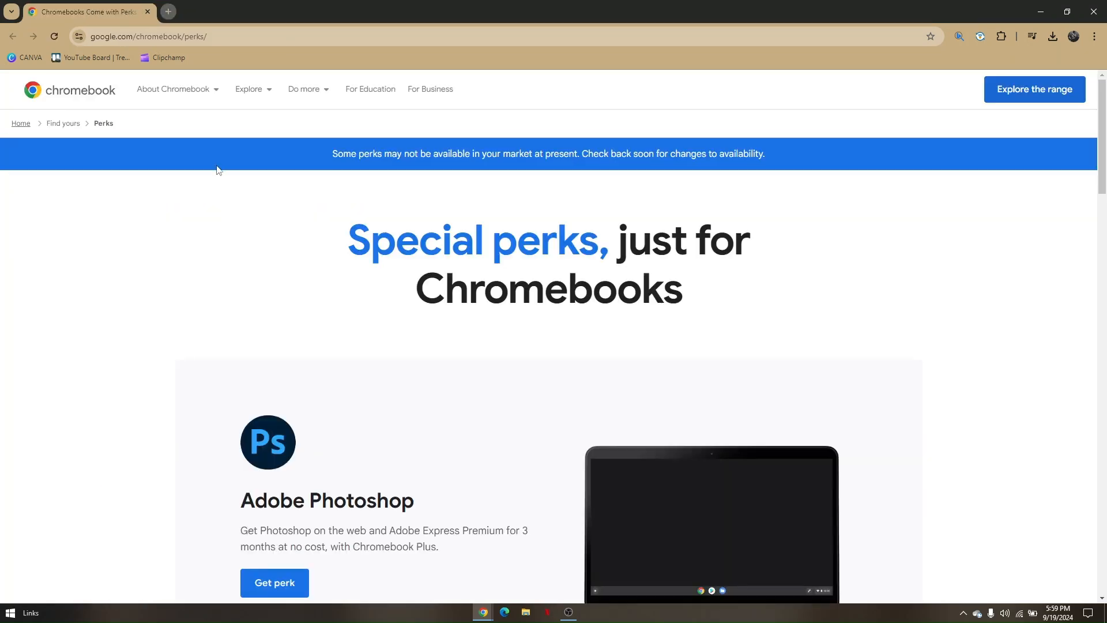
scroll(down, 3)
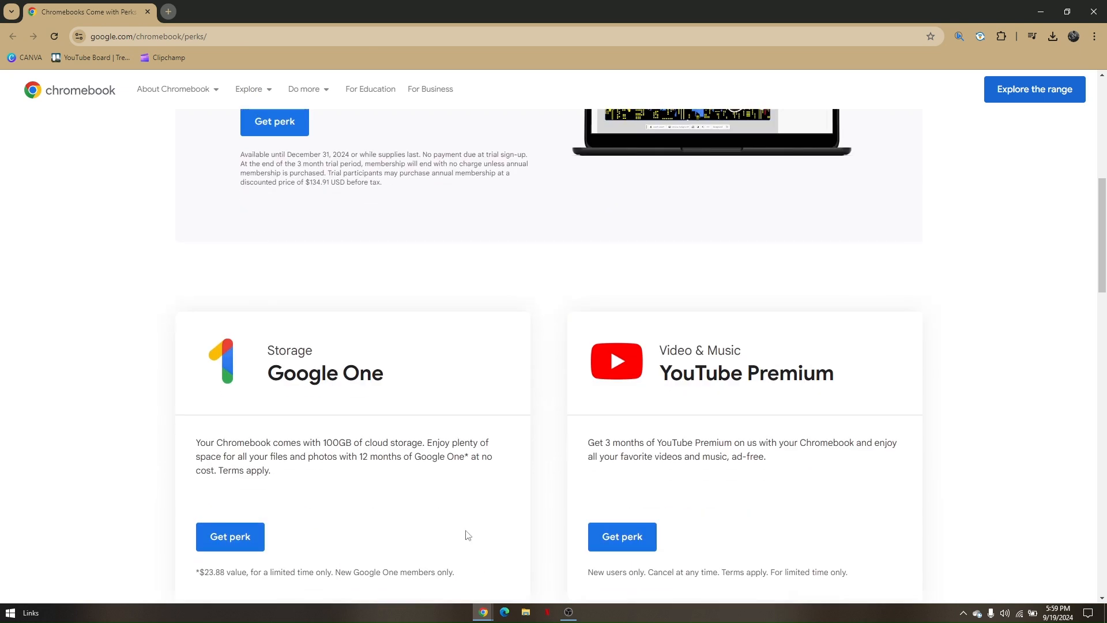
scroll(down, 3)
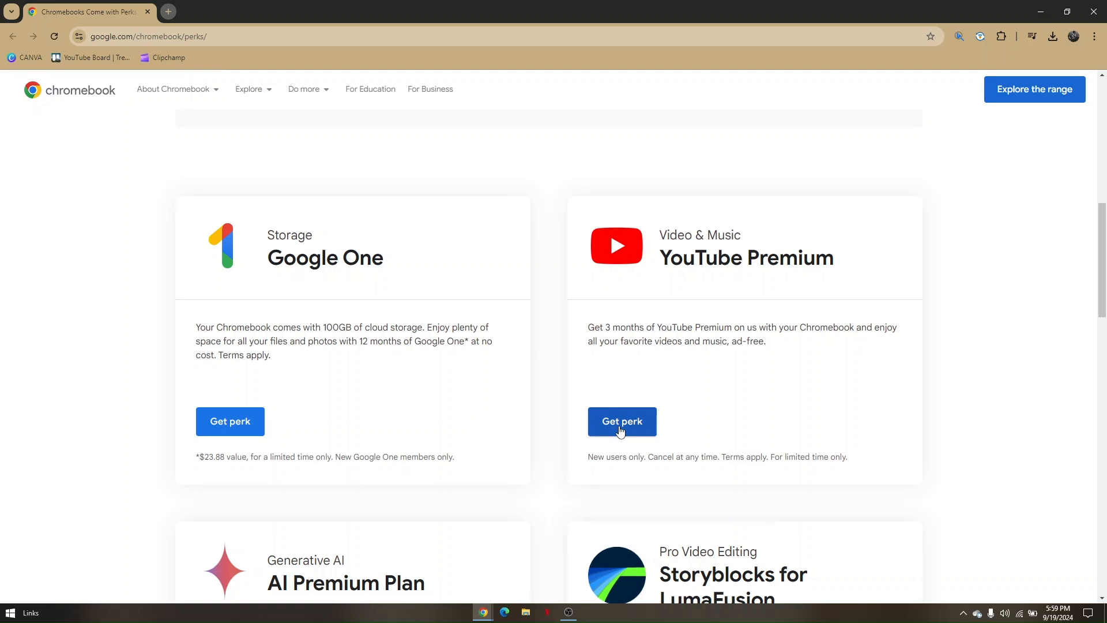
mouse_move(639, 373)
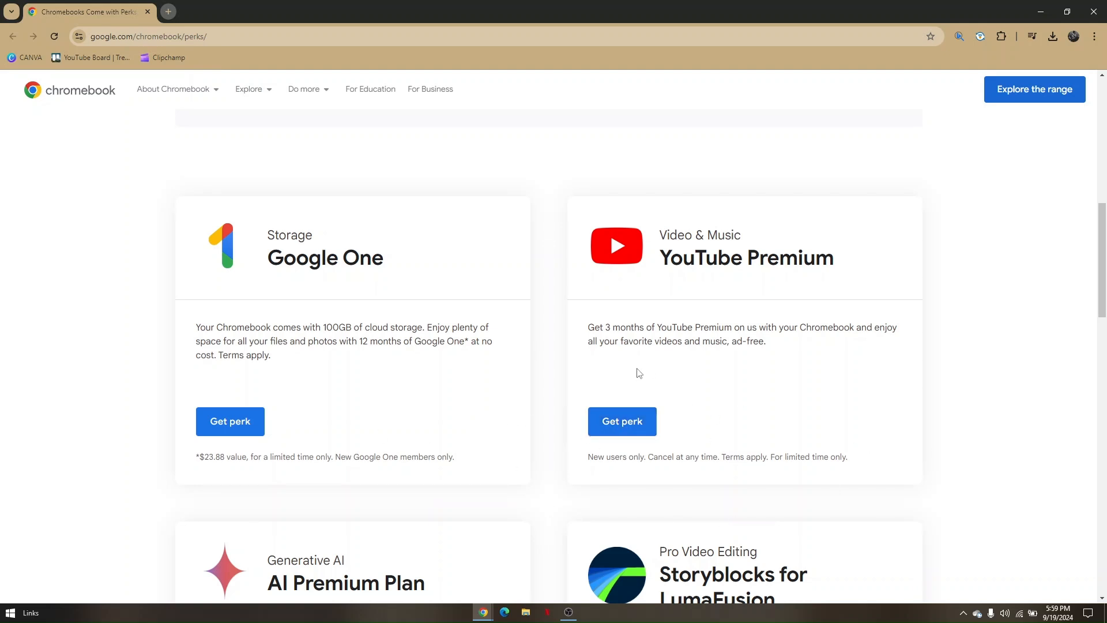
click(167, 12)
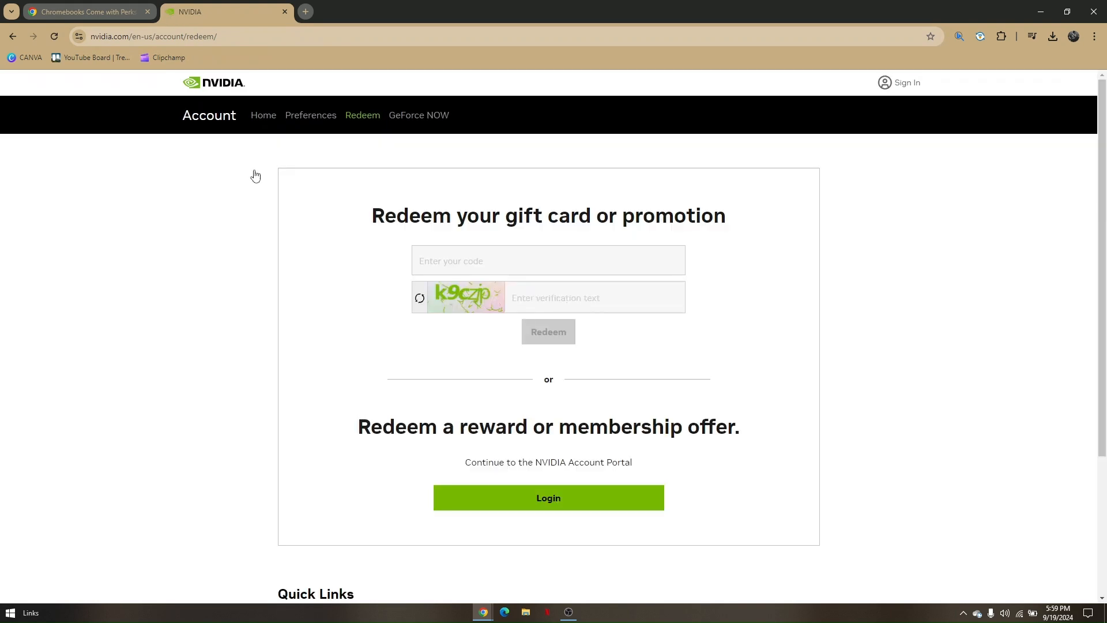
Focus the 'Enter your code' field on NVIDIA's redeem page
click(548, 260)
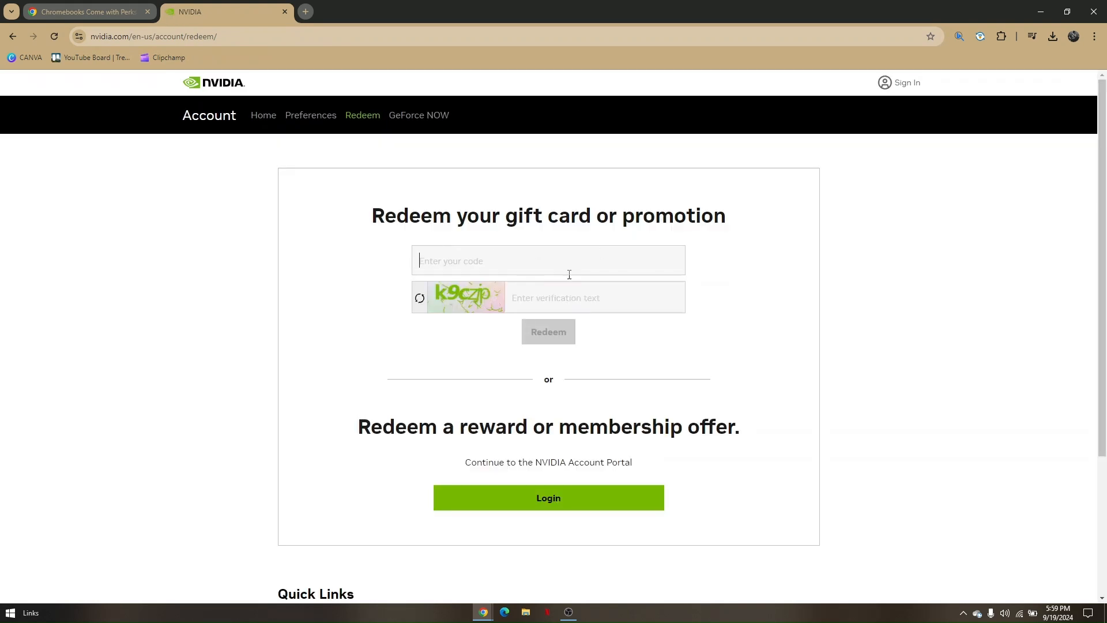